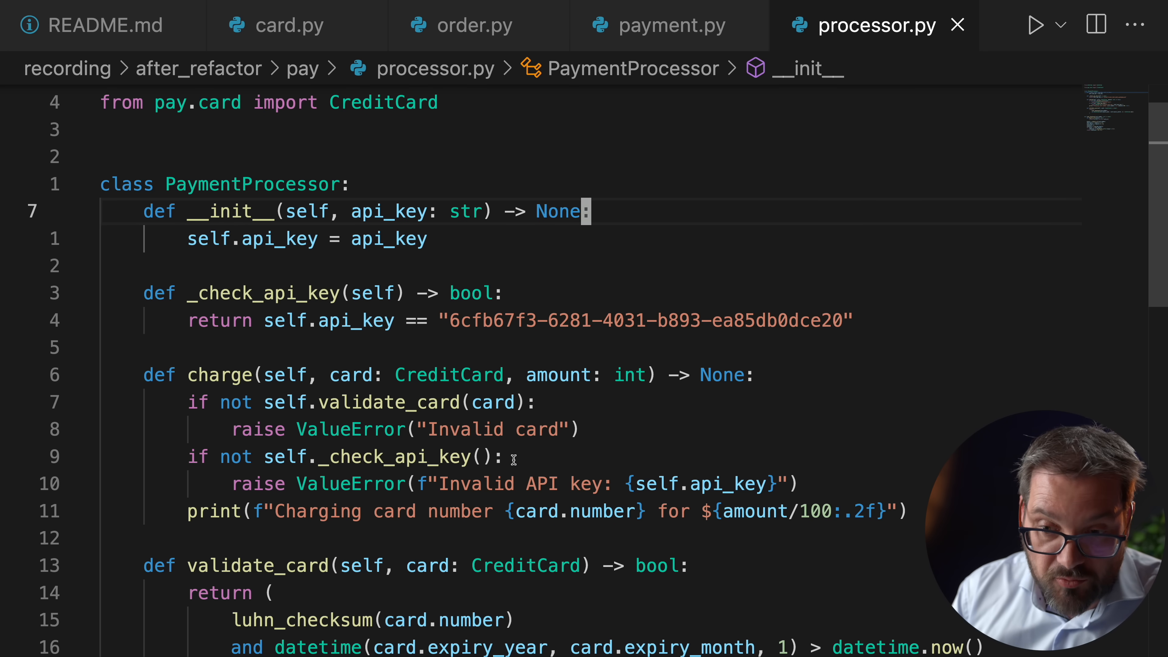
Review processor.py, then switch to payment.py with its local PaymentProcessor Protocol used by pay_order
{"action": "scroll", "scroll_direction": "down", "scroll_amount": 3}
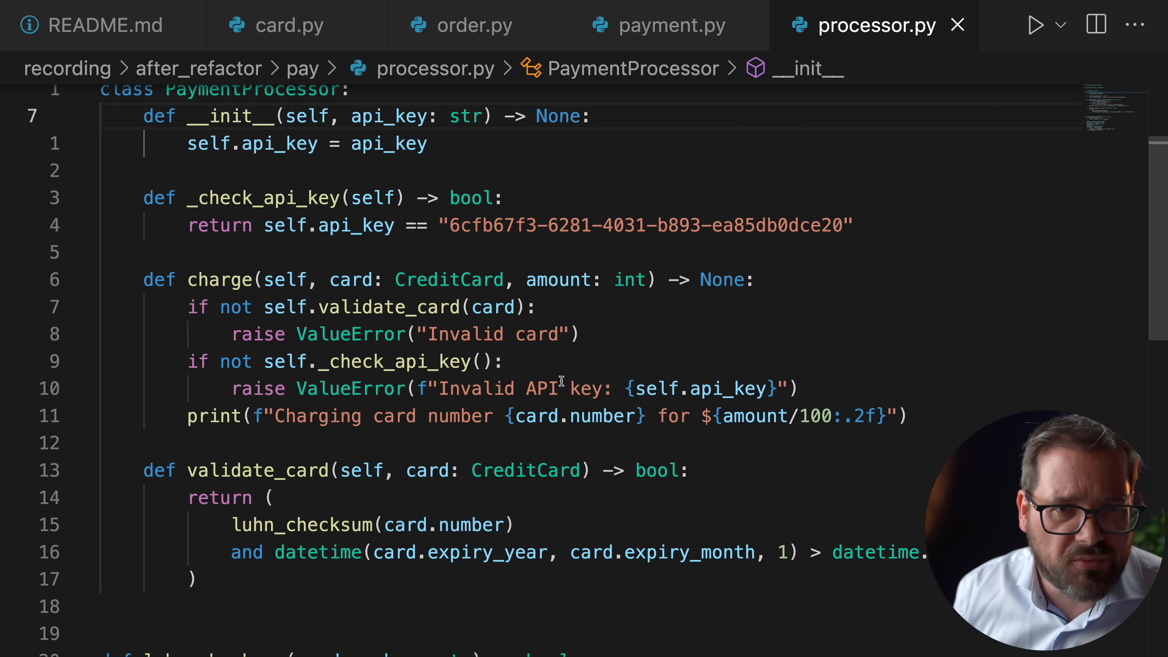
{"action": "left_click", "coordinate": [668, 25]}
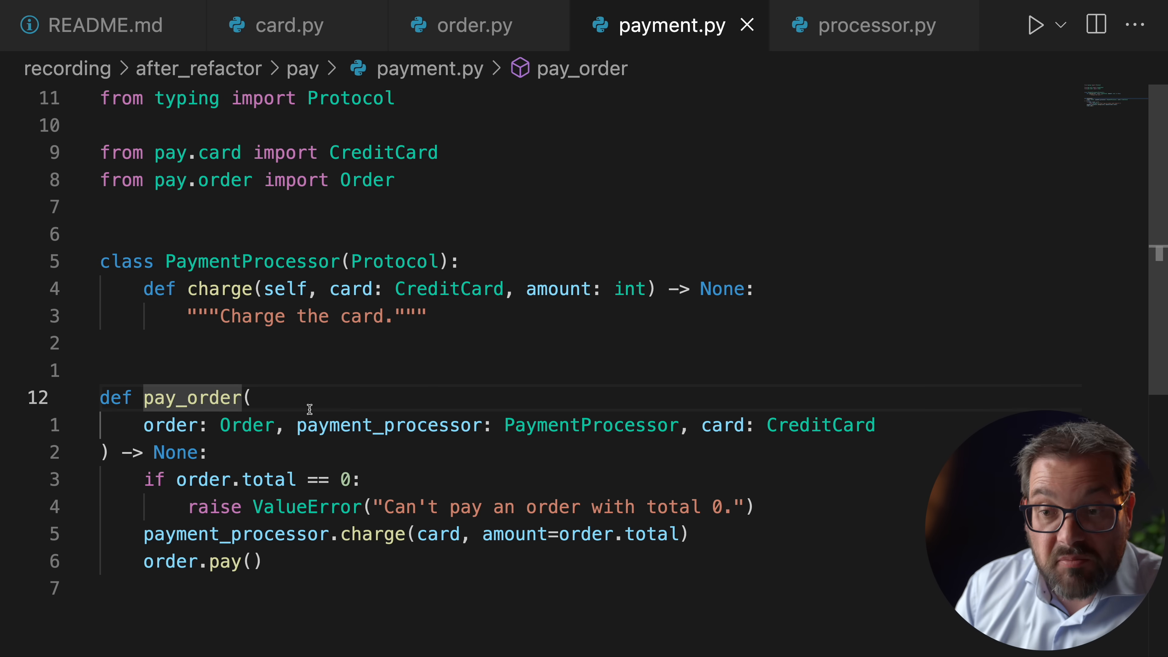
{"action": "left_click", "coordinate": [875, 24]}
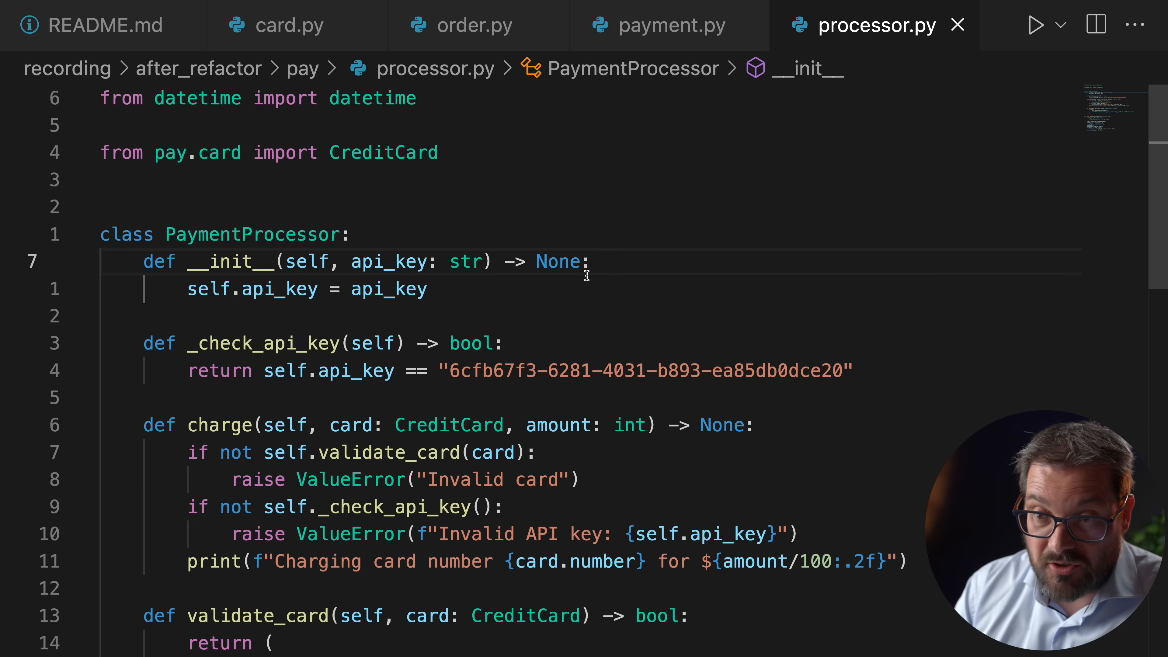
{"action": "mouse_move", "coordinate": [252, 234]}
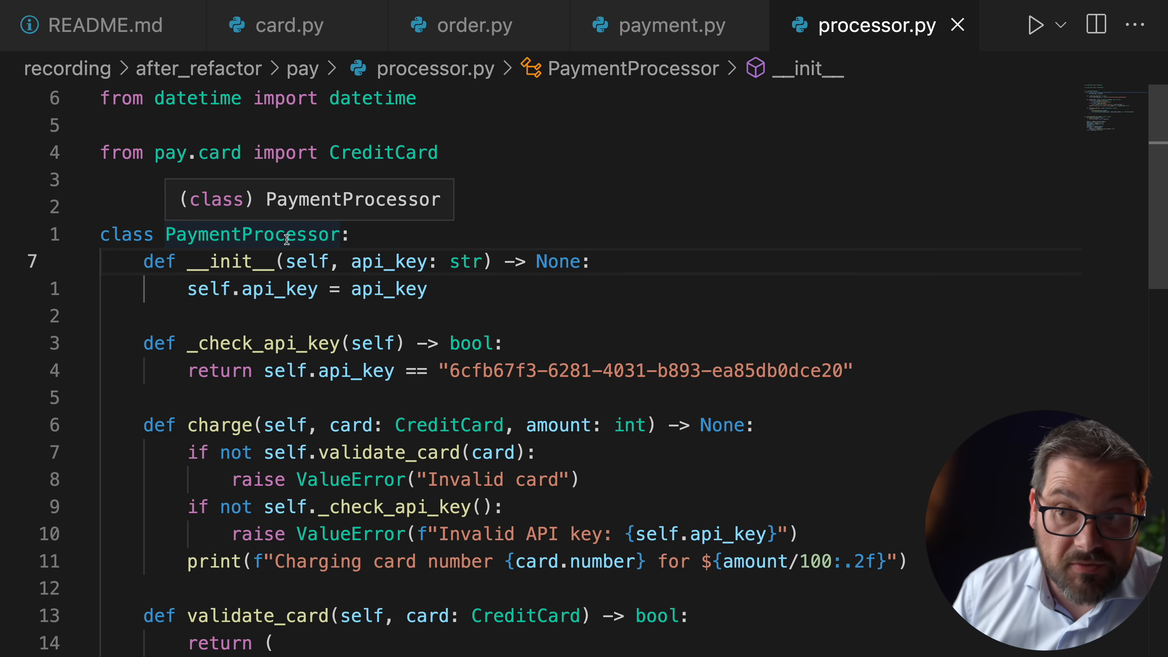
{"action": "left_click", "coordinate": [669, 24]}
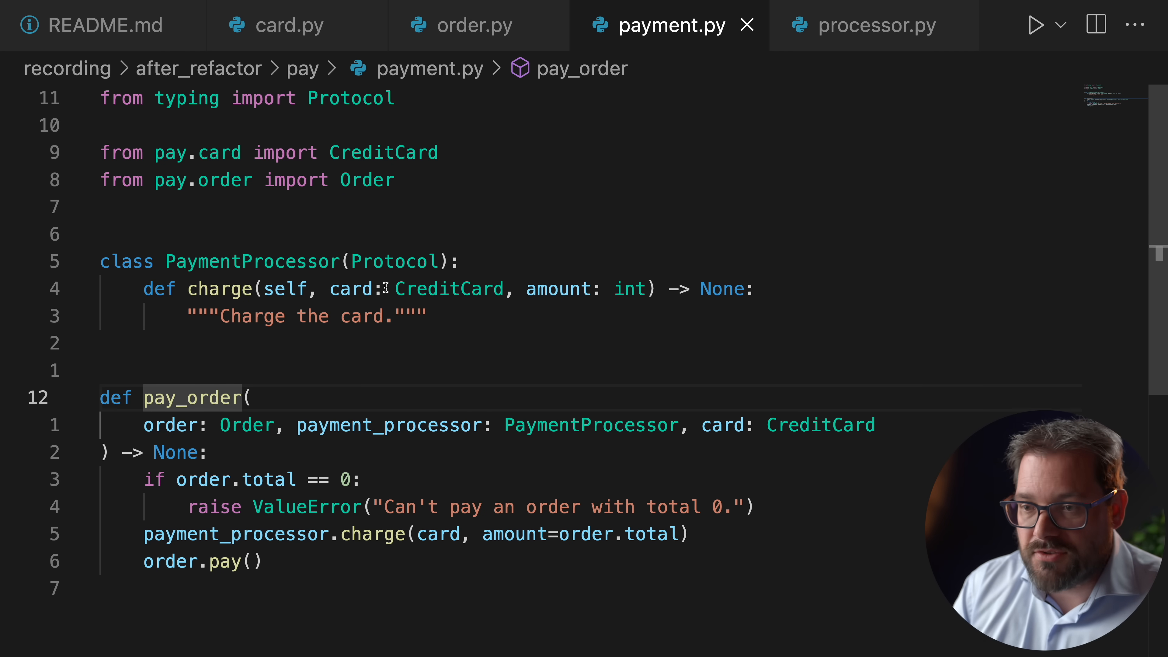
{"action": "mouse_move", "coordinate": [263, 351]}
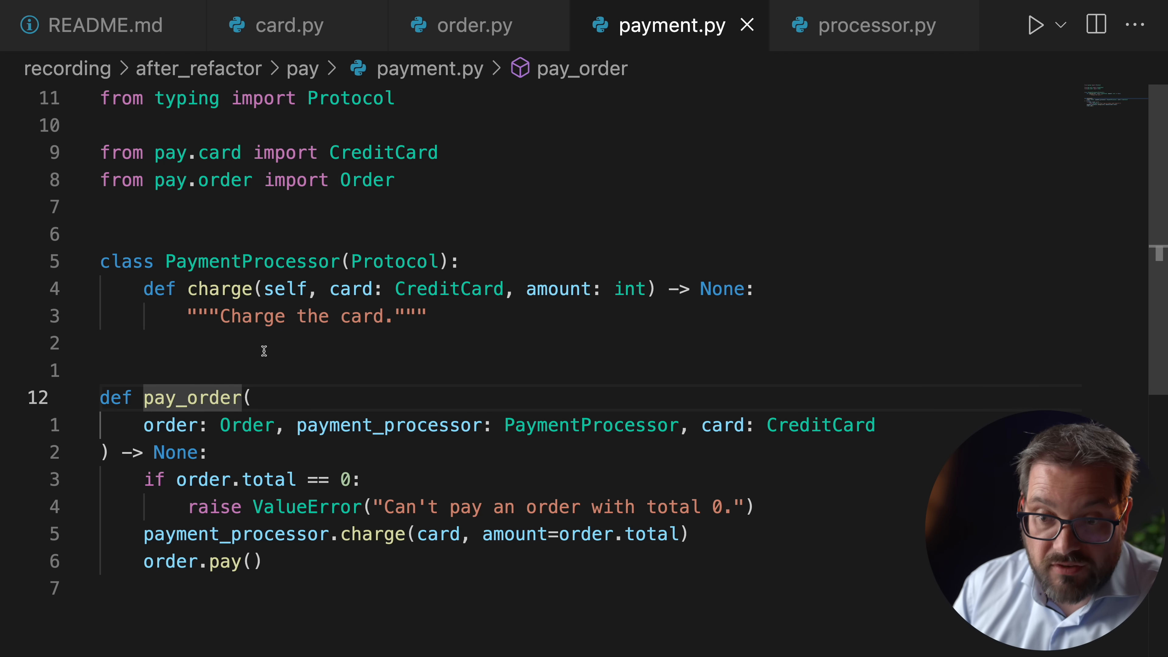
{"action": "mouse_move", "coordinate": [191, 397]}
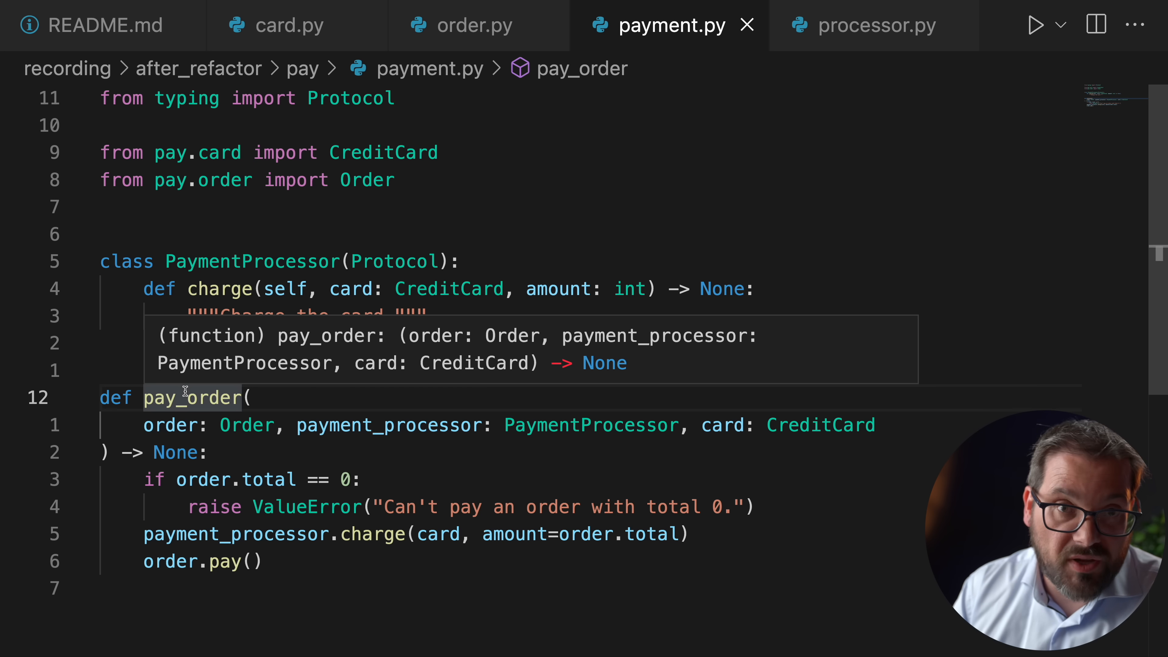